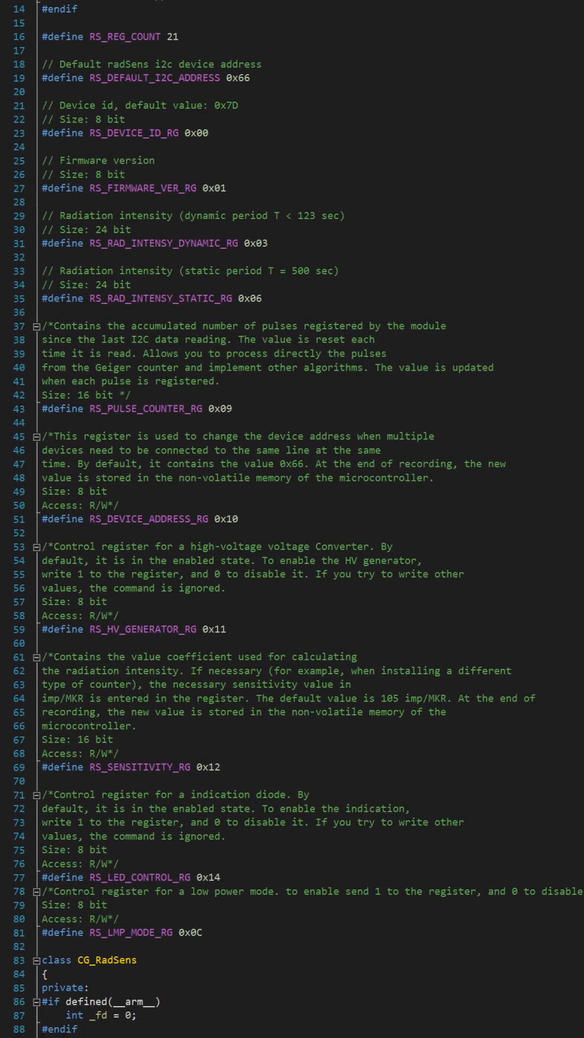
{"action": "scroll", "scroll_direction": "down", "scroll_amount": 3}
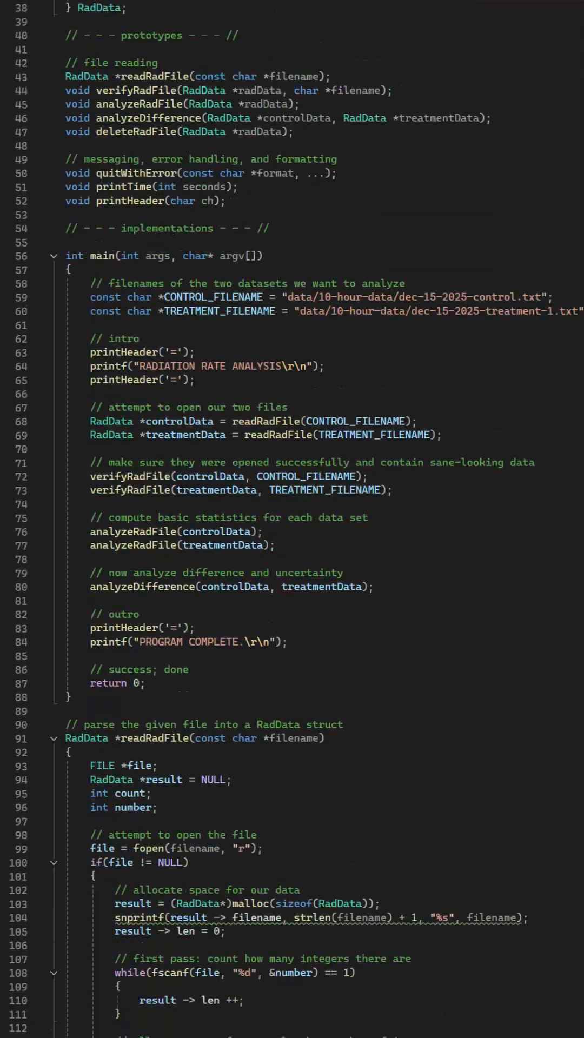
{"action": "scroll", "scroll_direction": "down", "scroll_amount": 3}
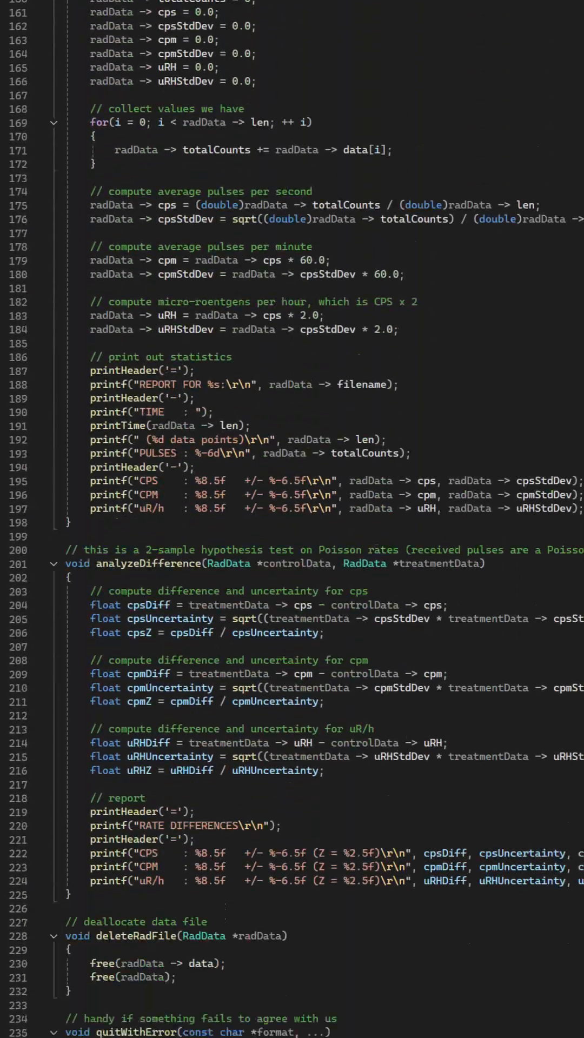